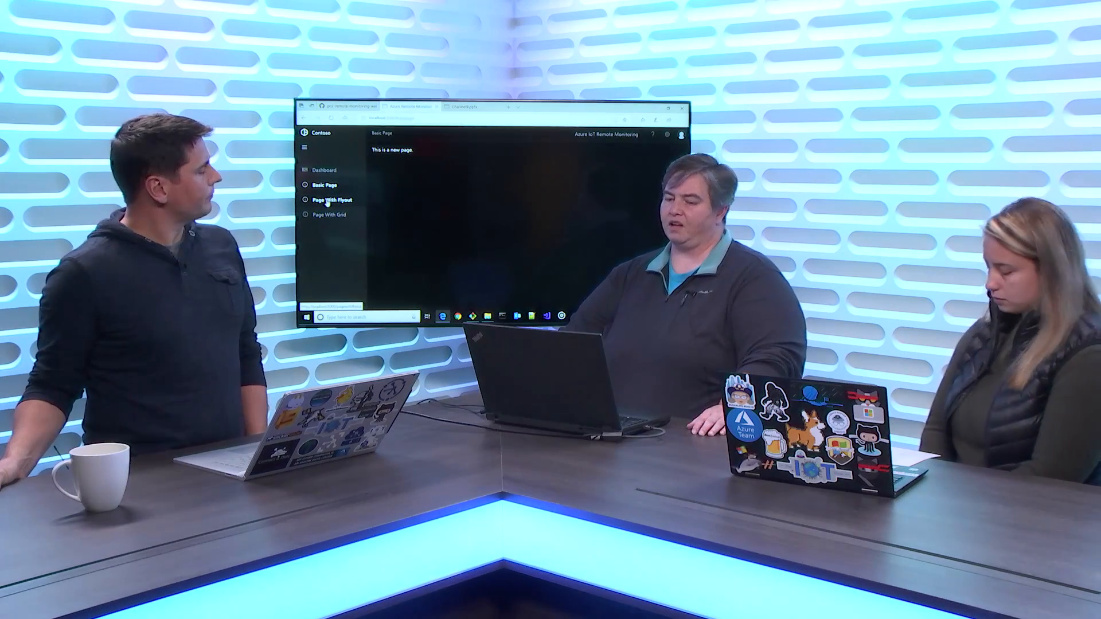
# - Switch from the basic example page to 'Page With Flyout' in the left navigation
pyautogui.click(96, 274)
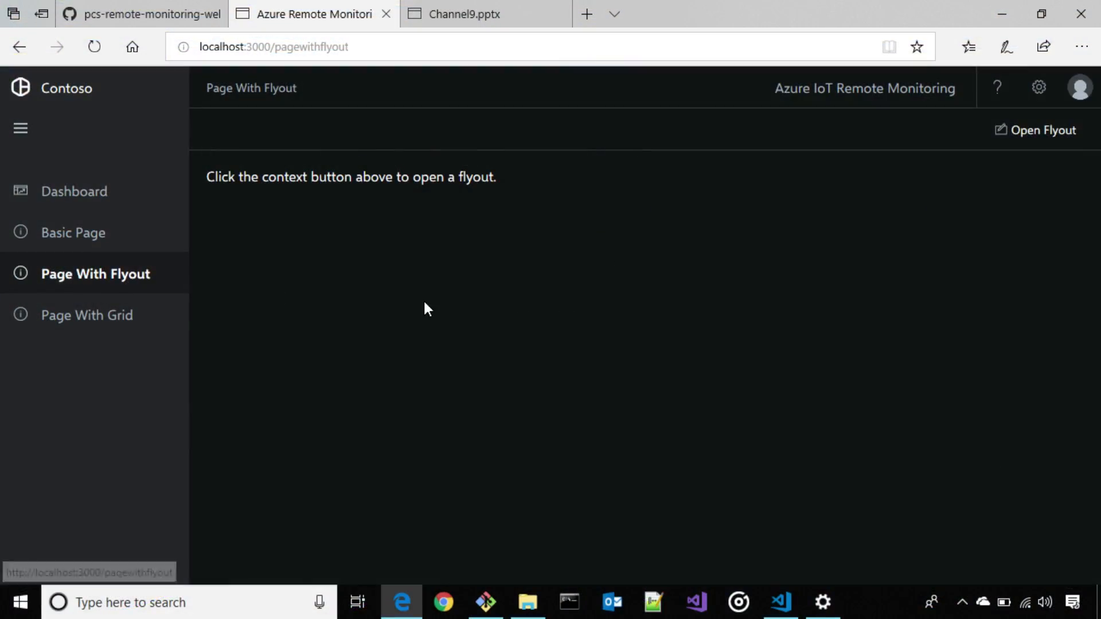
pyautogui.moveTo(330, 181)
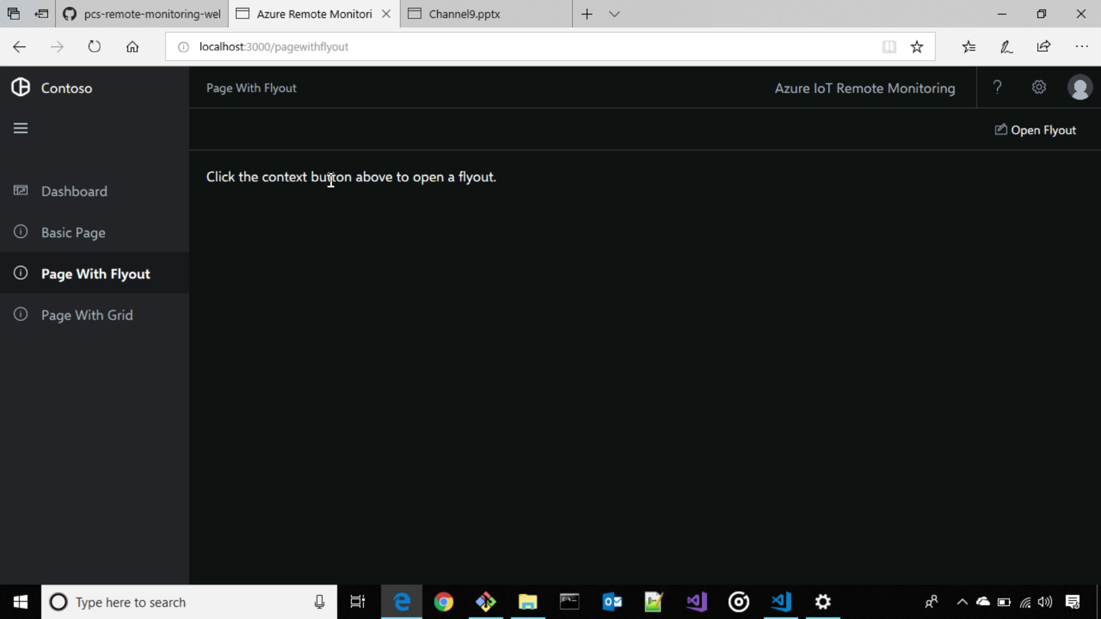
pyautogui.moveTo(368, 256)
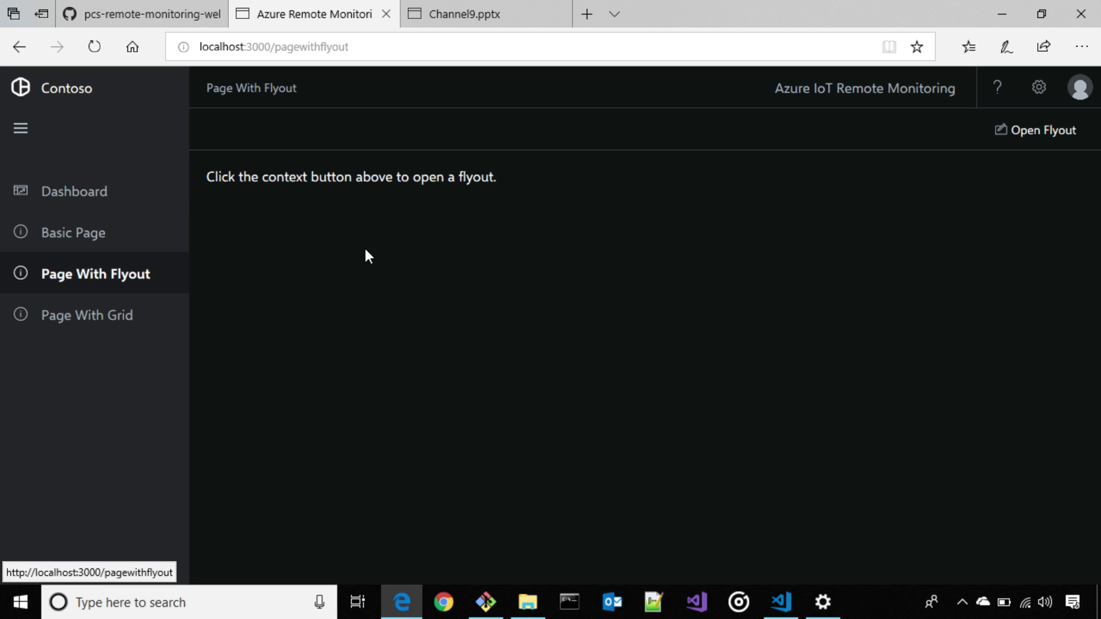
pyautogui.moveTo(447, 271)
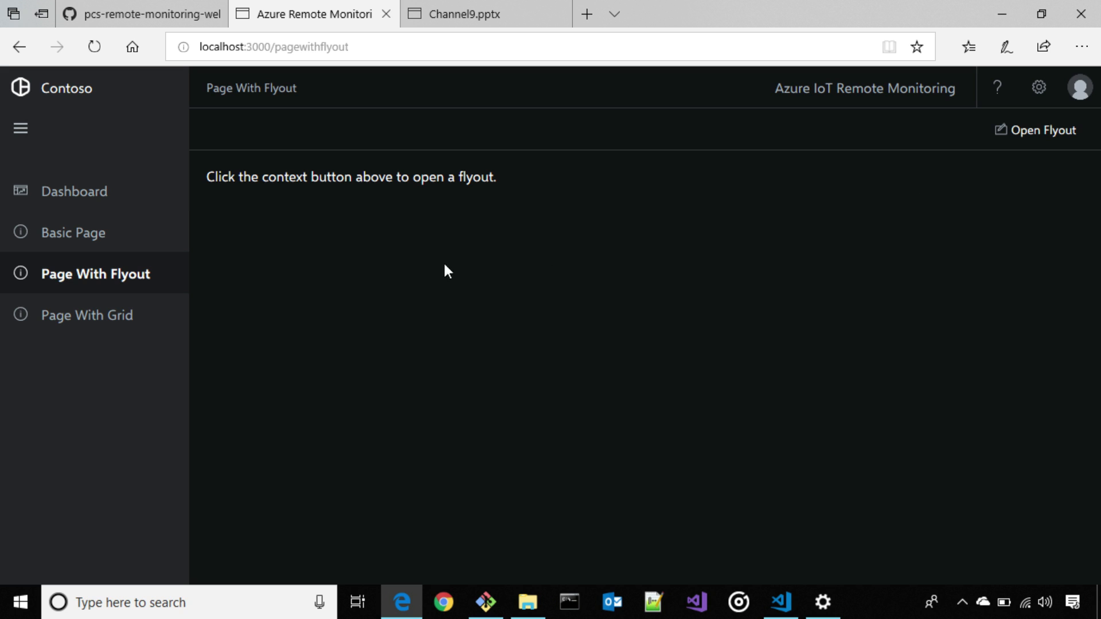
pyautogui.moveTo(448, 242)
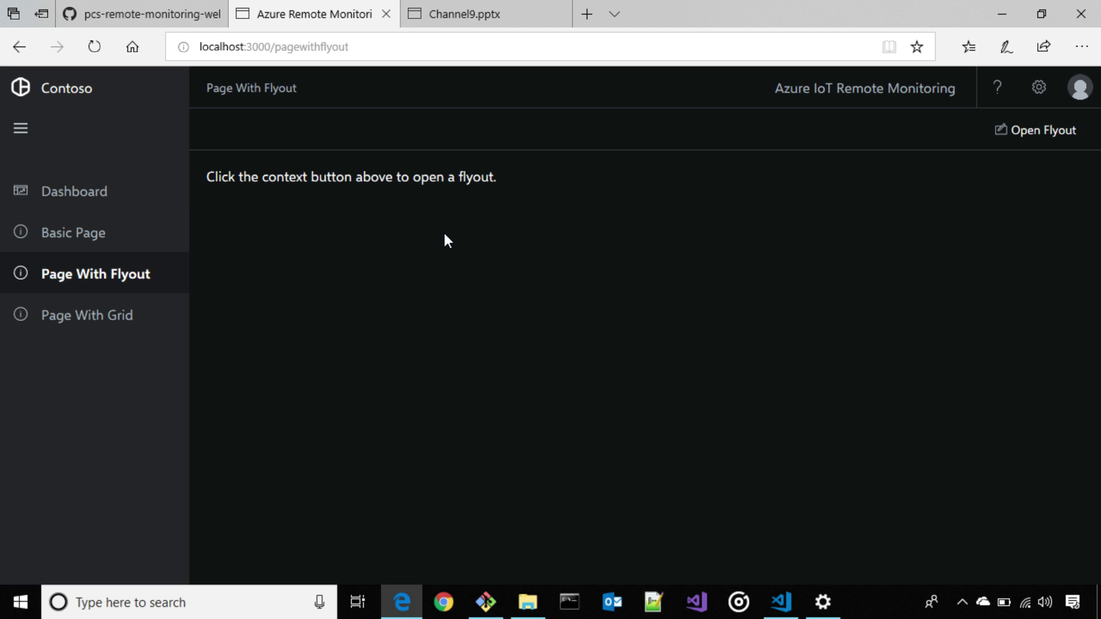
pyautogui.moveTo(1042, 133)
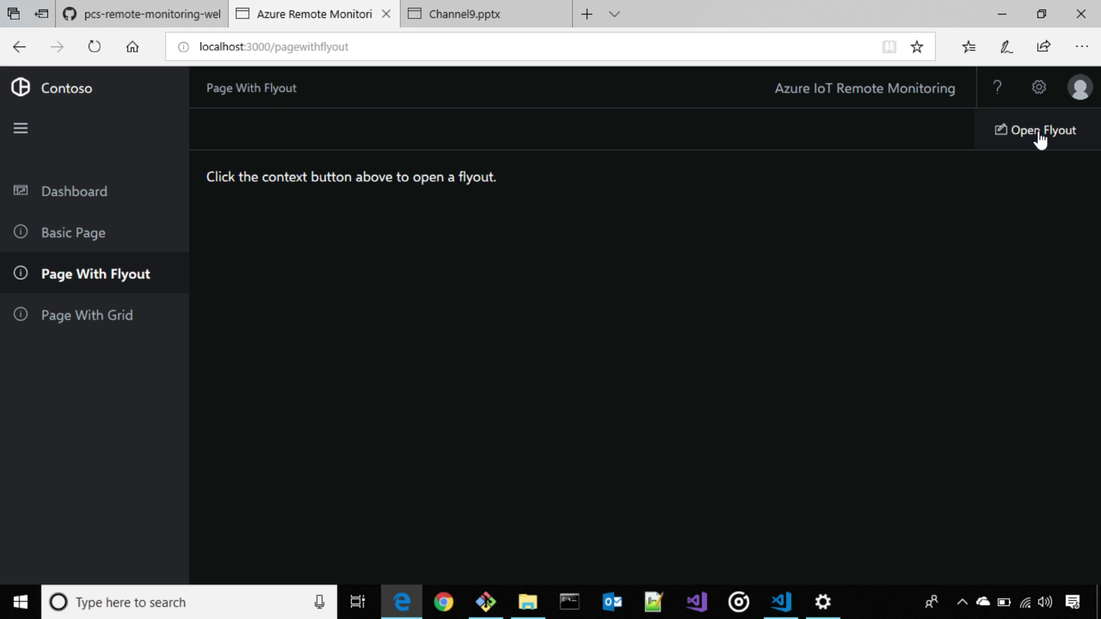
# - Open the example flyout with its sample form and 3-item summary
pyautogui.click(1040, 130)
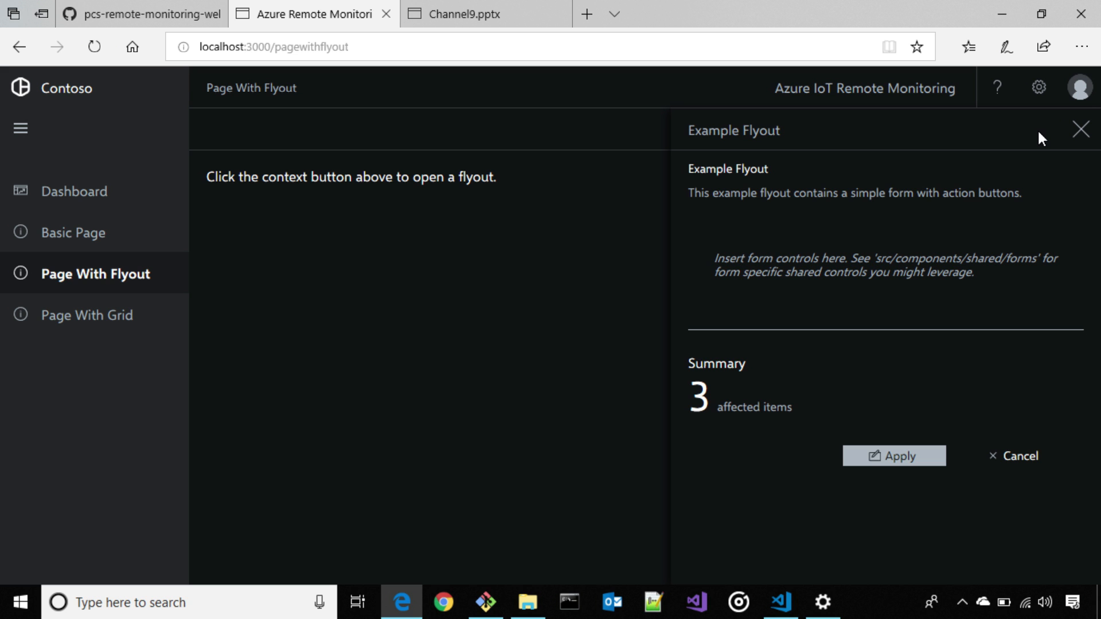
pyautogui.moveTo(1051, 482)
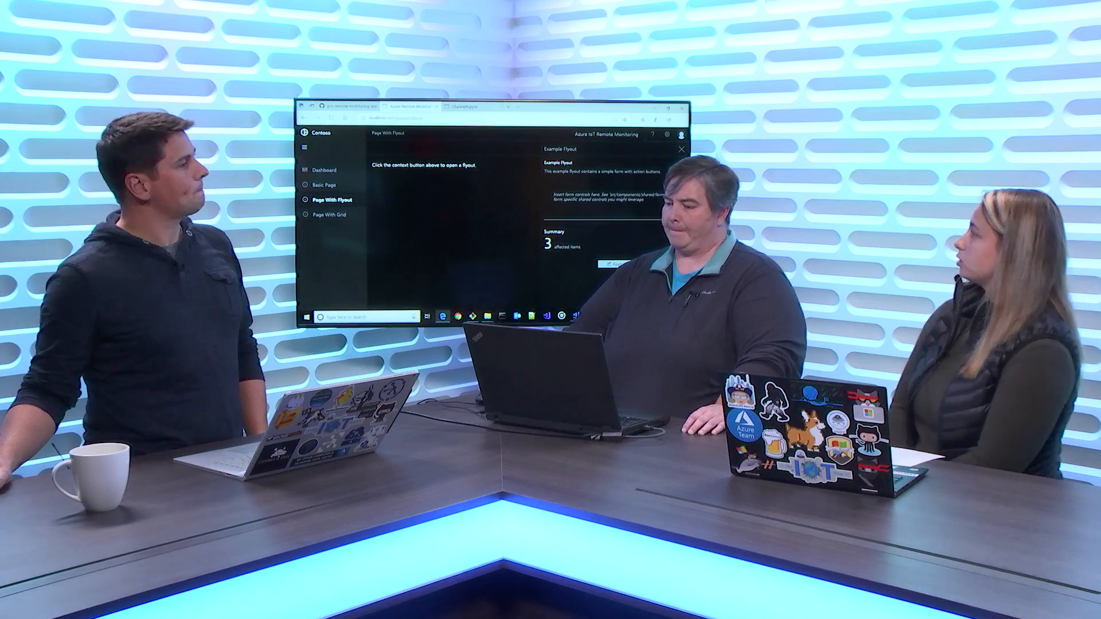
pyautogui.click(679, 149)
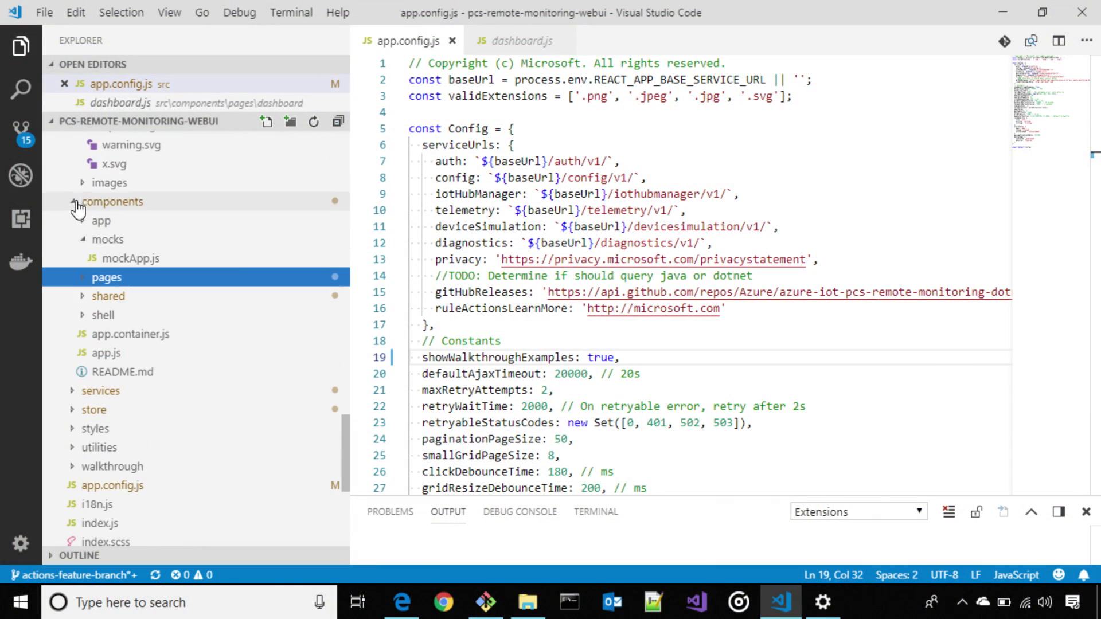
# - Collapse src/components and expand walkthrough to show components, services and store
pyautogui.click(112, 201)
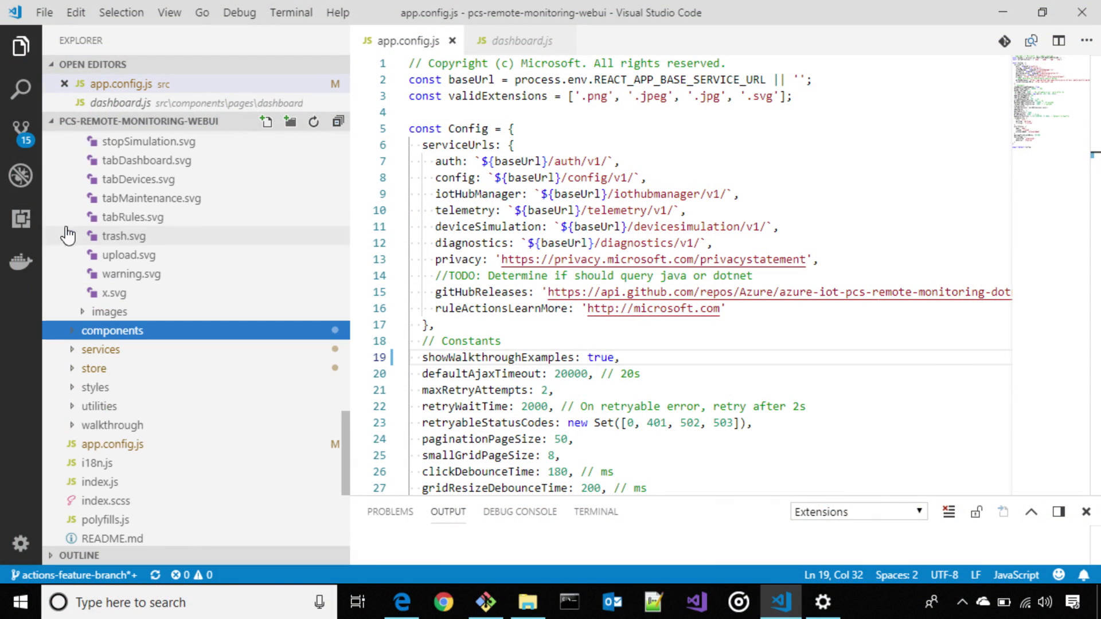
pyautogui.moveTo(94, 358)
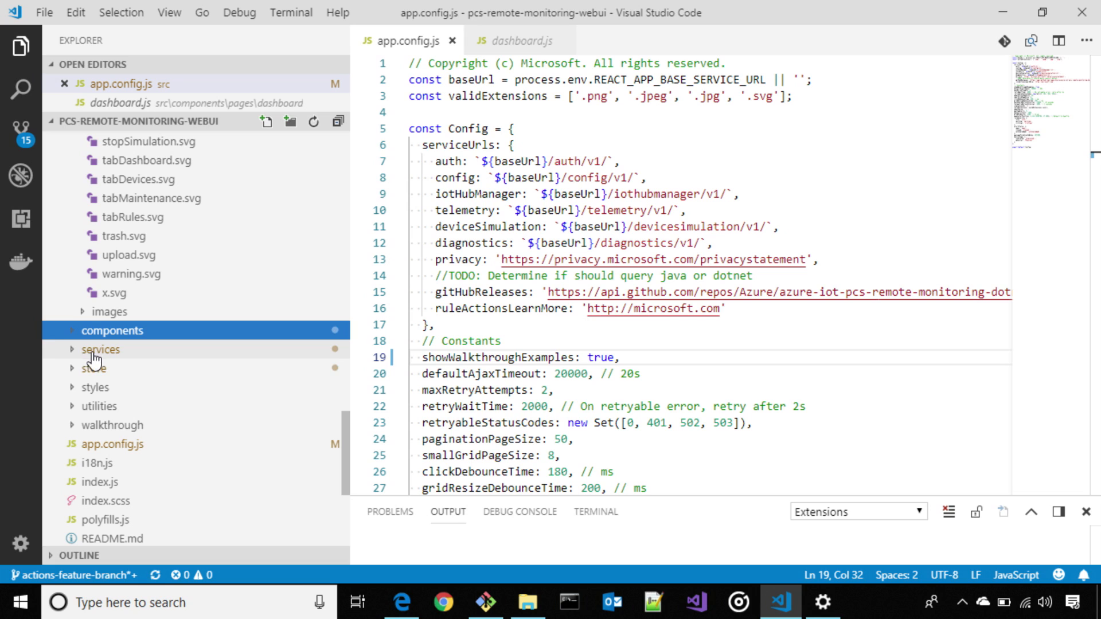
pyautogui.scroll(-3)
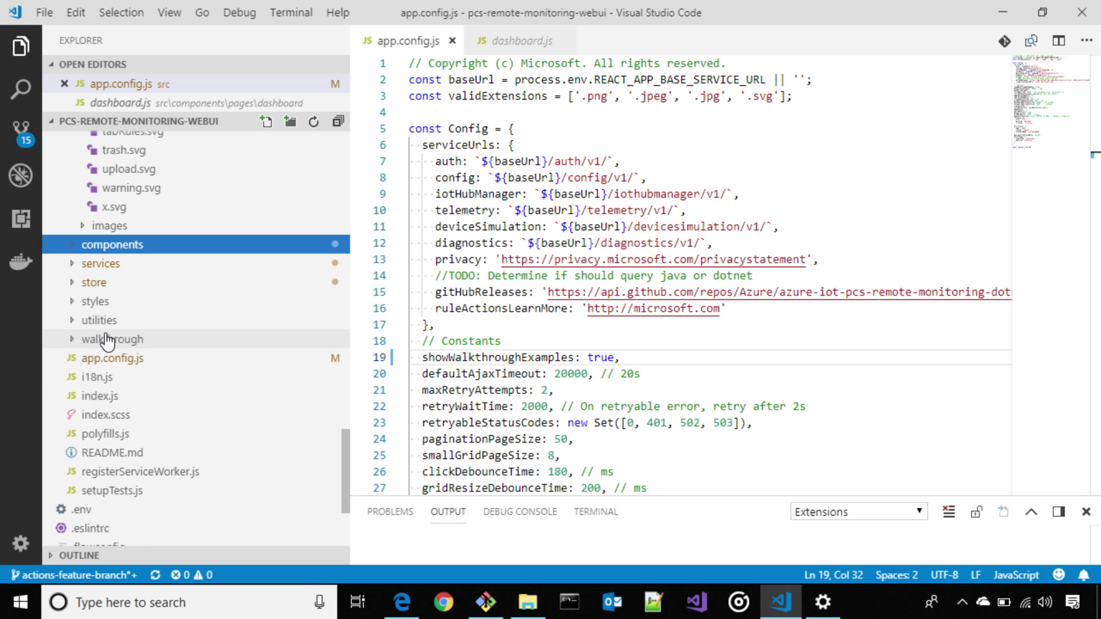
pyautogui.click(113, 338)
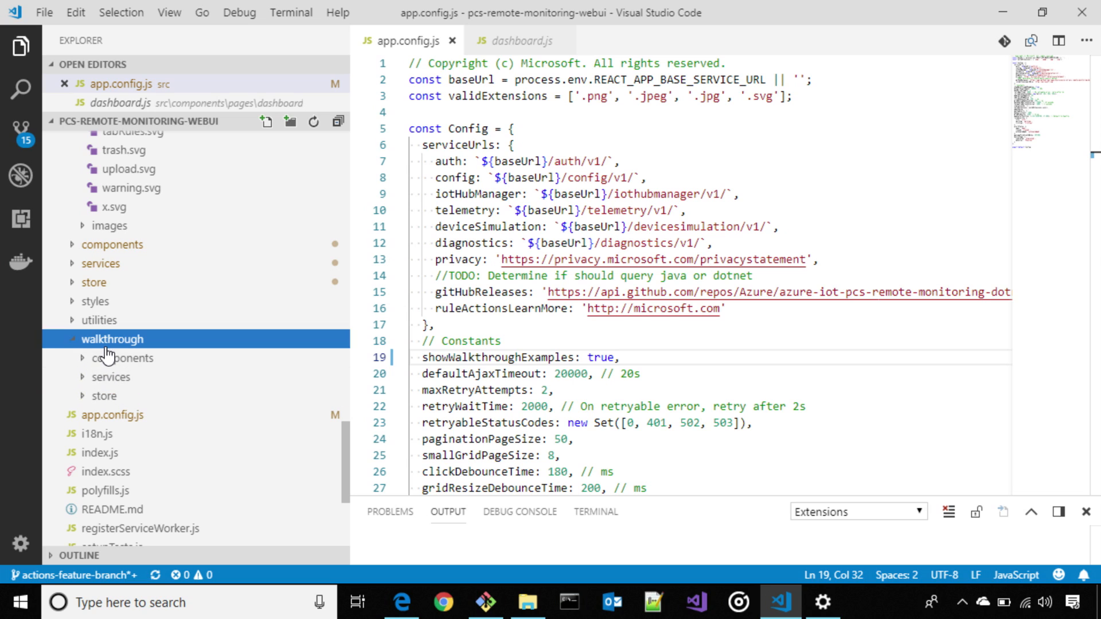
pyautogui.moveTo(123, 358)
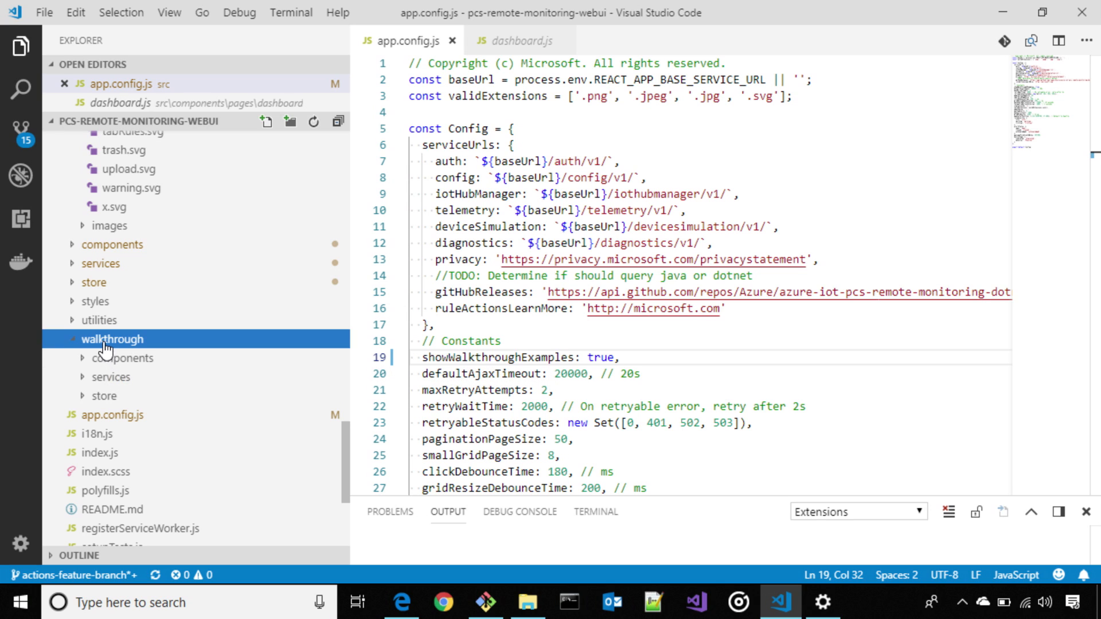
pyautogui.moveTo(110, 377)
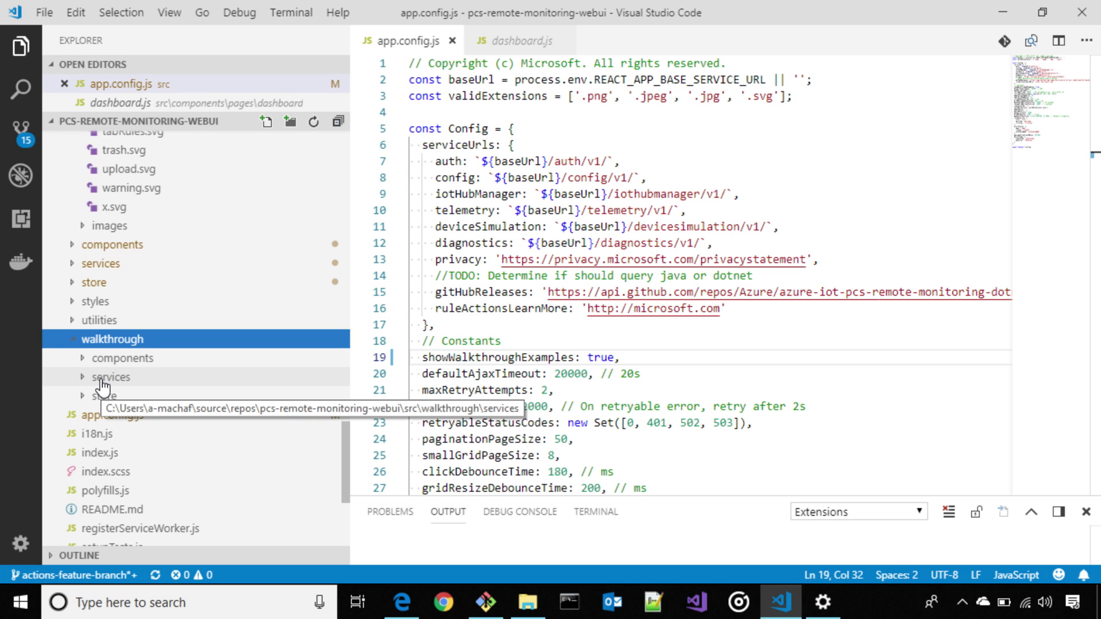